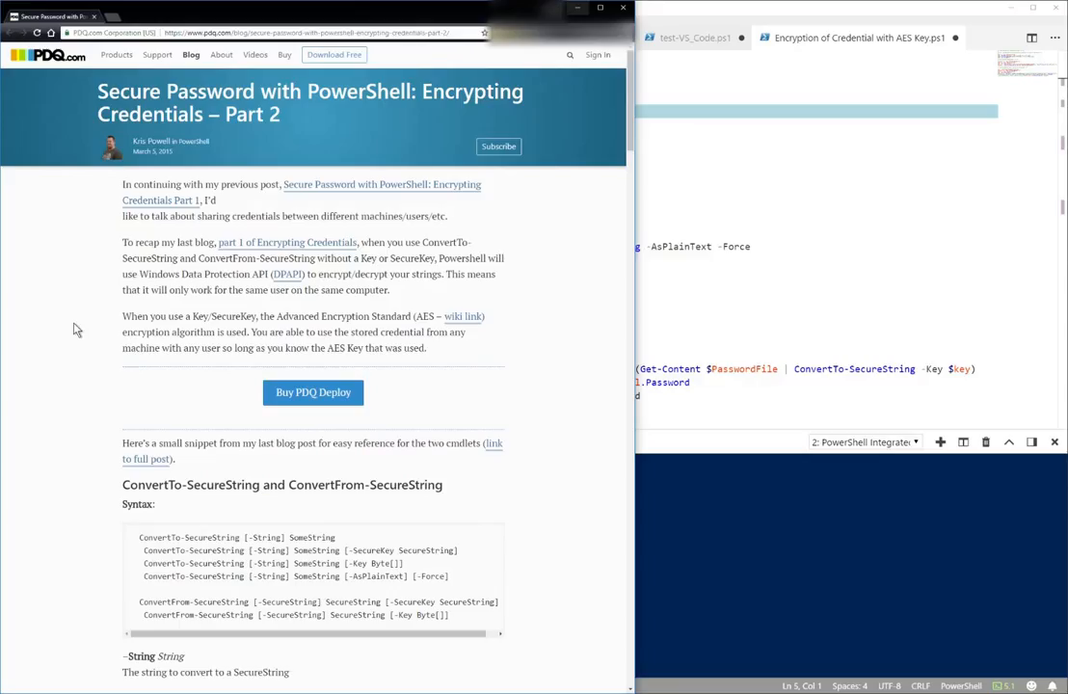
mouse_move(48, 345)
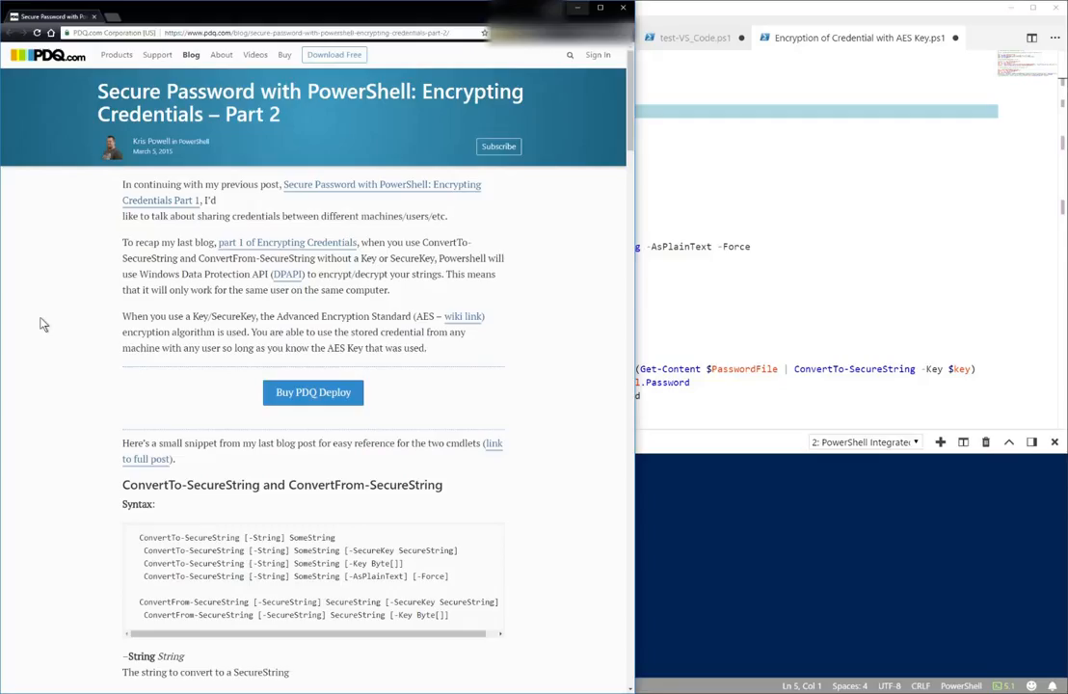
mouse_move(200, 247)
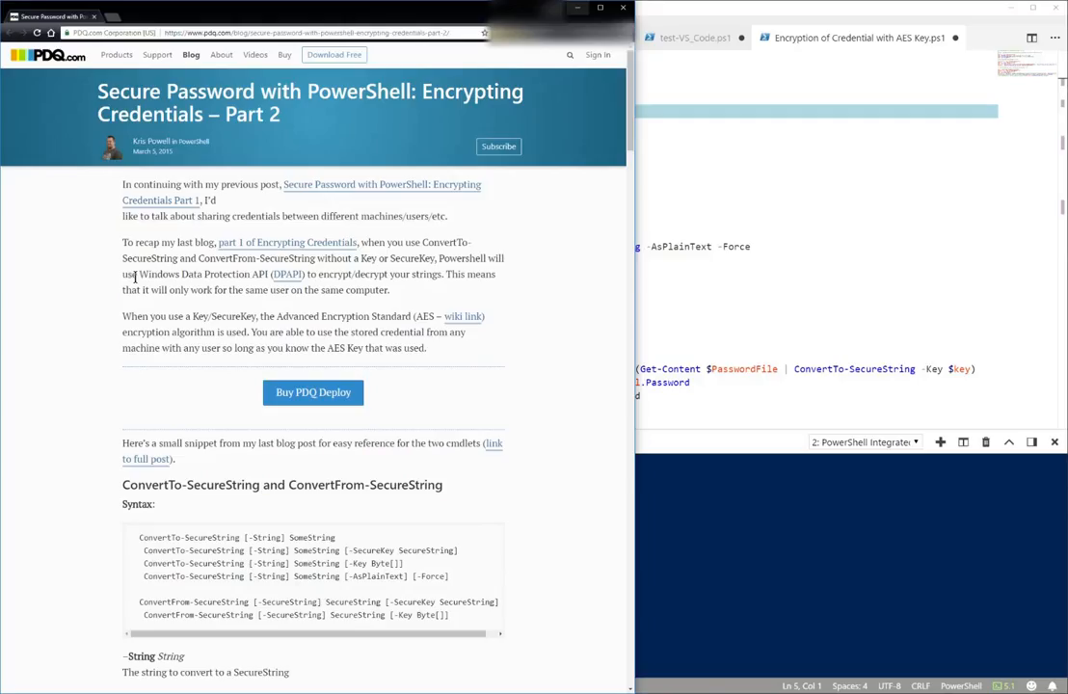
mouse_move(664, 15)
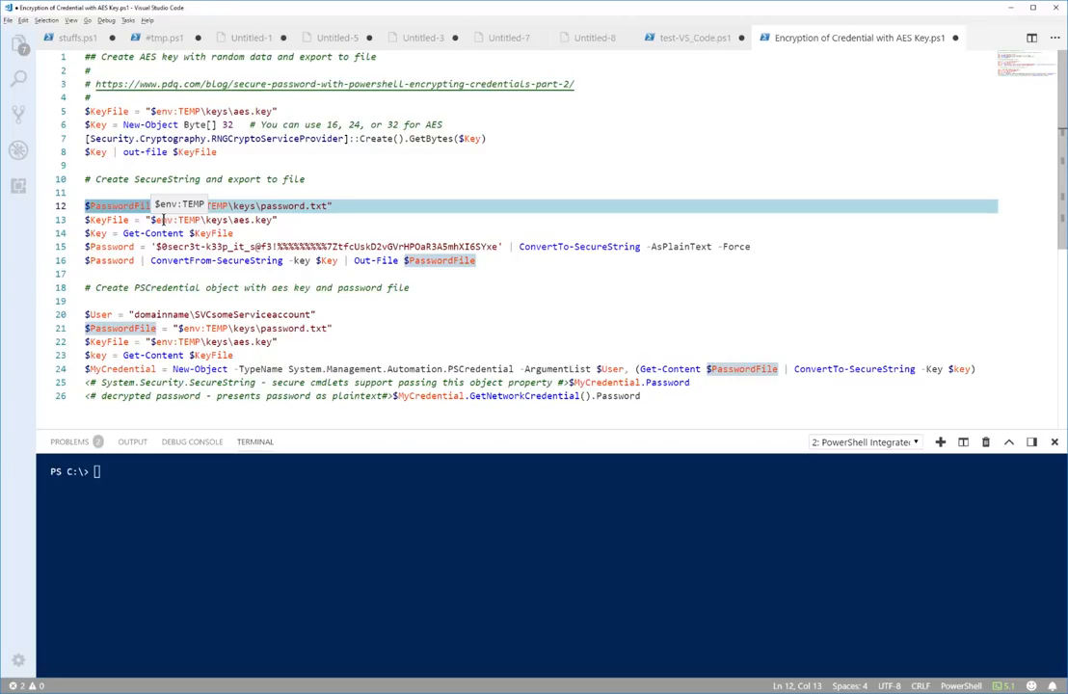
left_click(96, 219)
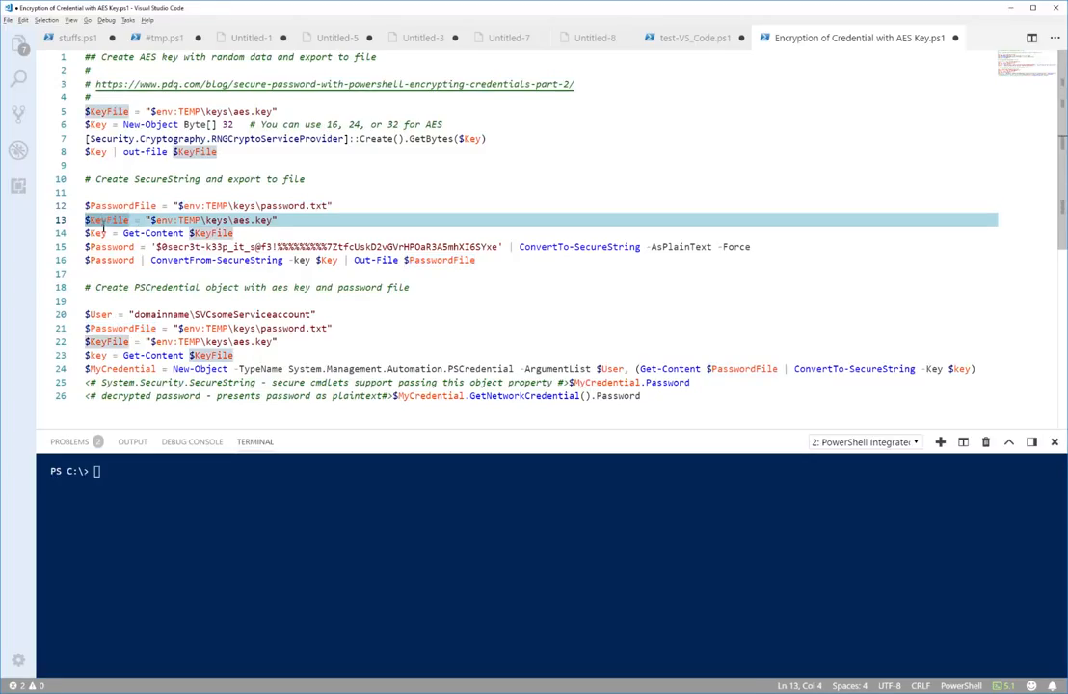
left_click(116, 247)
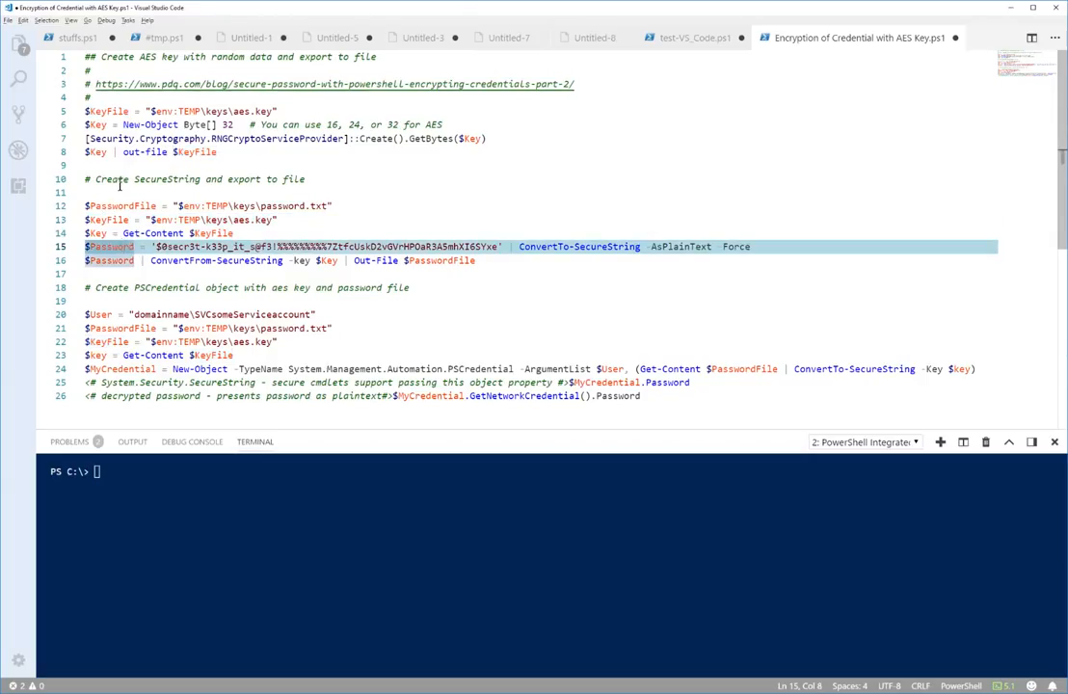
left_click(112, 180)
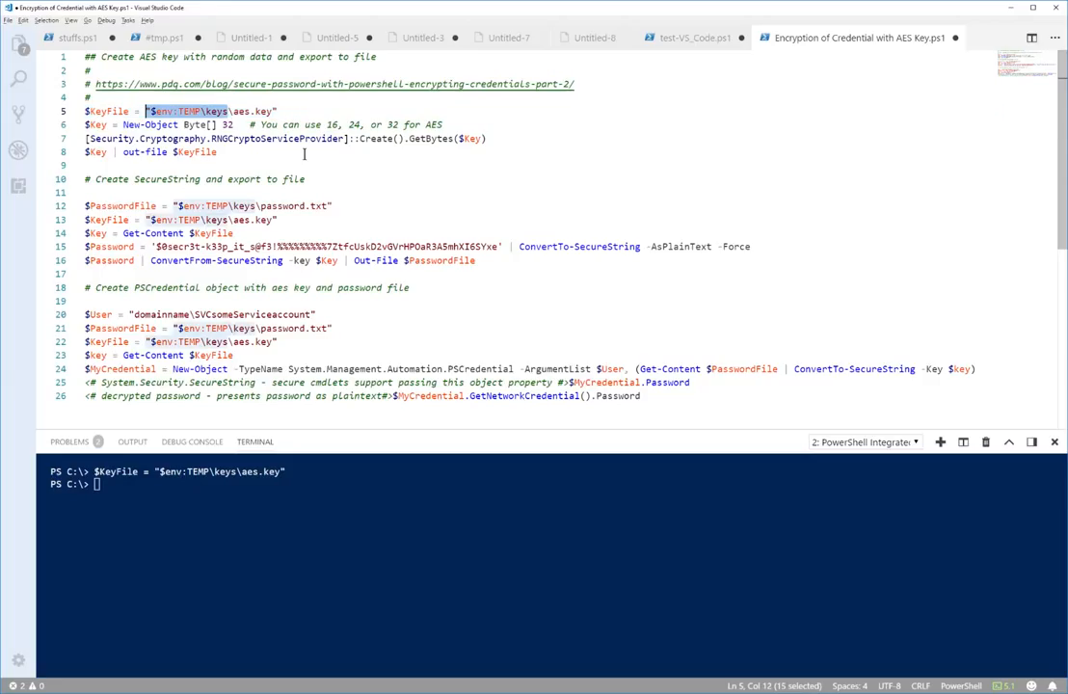
Run the lines generating a random 32-byte AES key and saving it to aes.key.
double_click(151, 123)
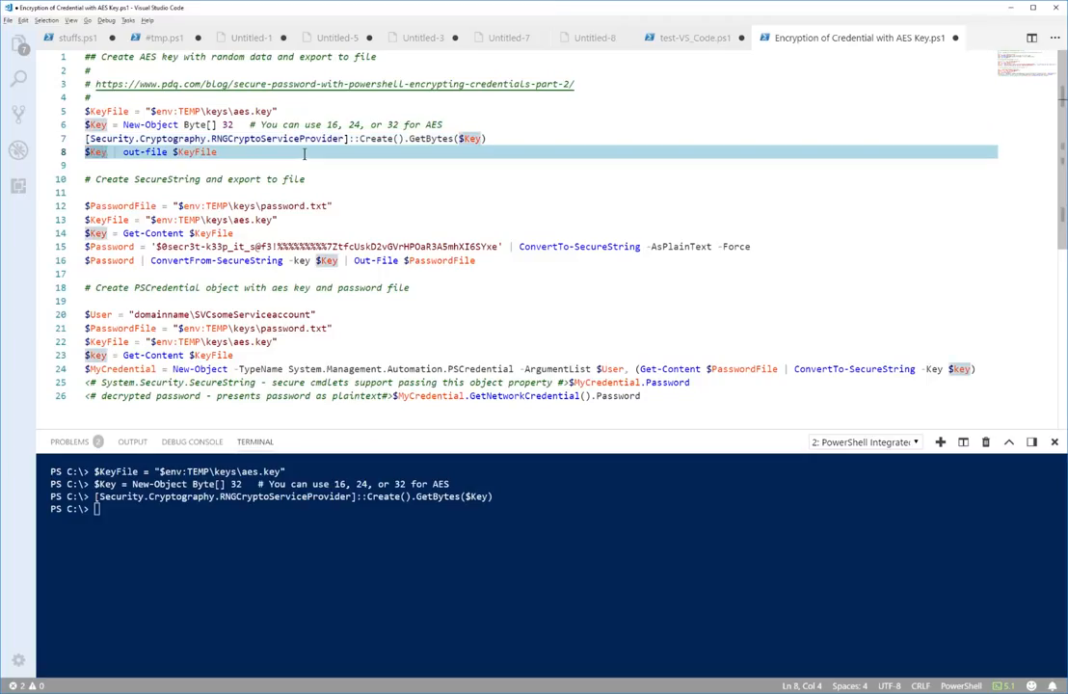
key("Return")
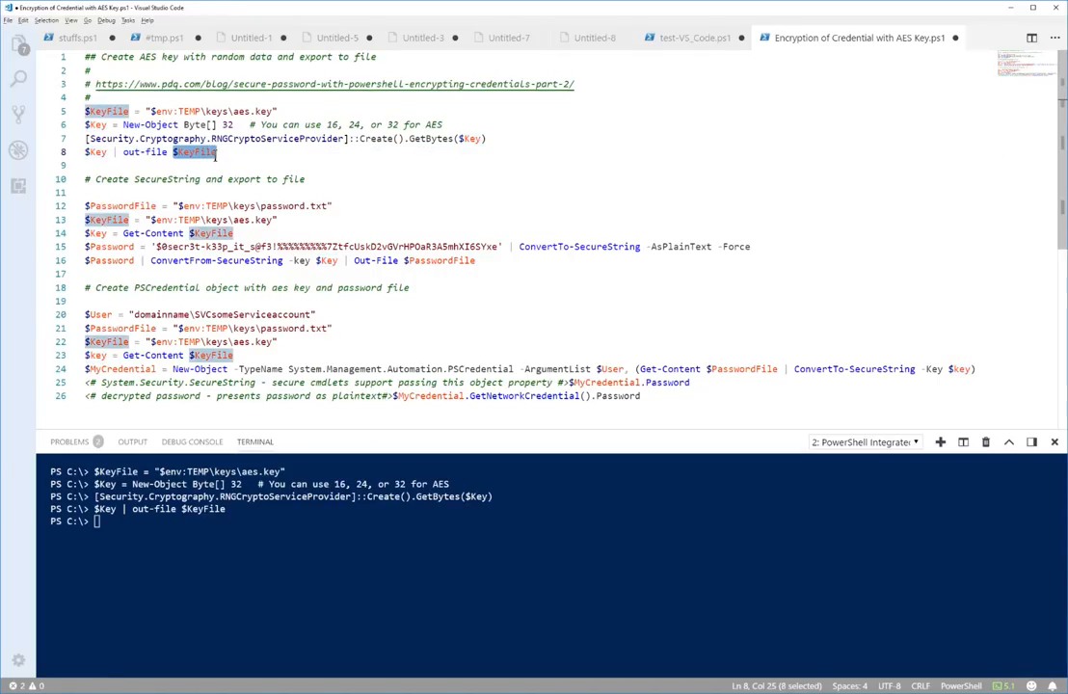
key("Return")
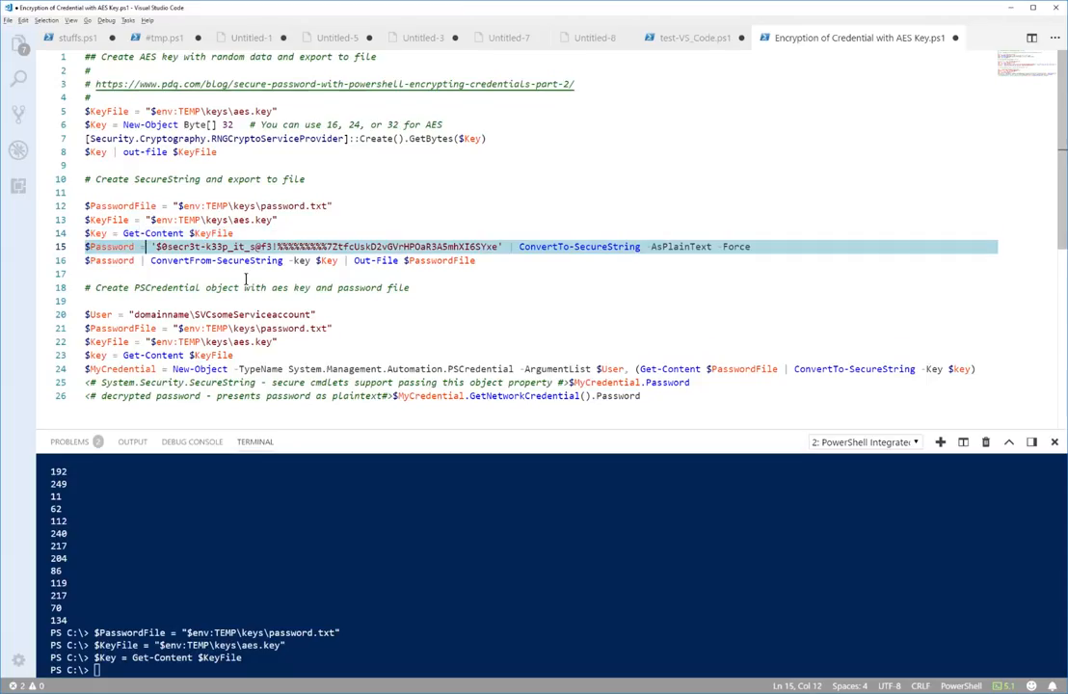
Export the AES-encrypted password to password.txt and read it back with Get-Content $PasswordFile.
left_click(155, 247)
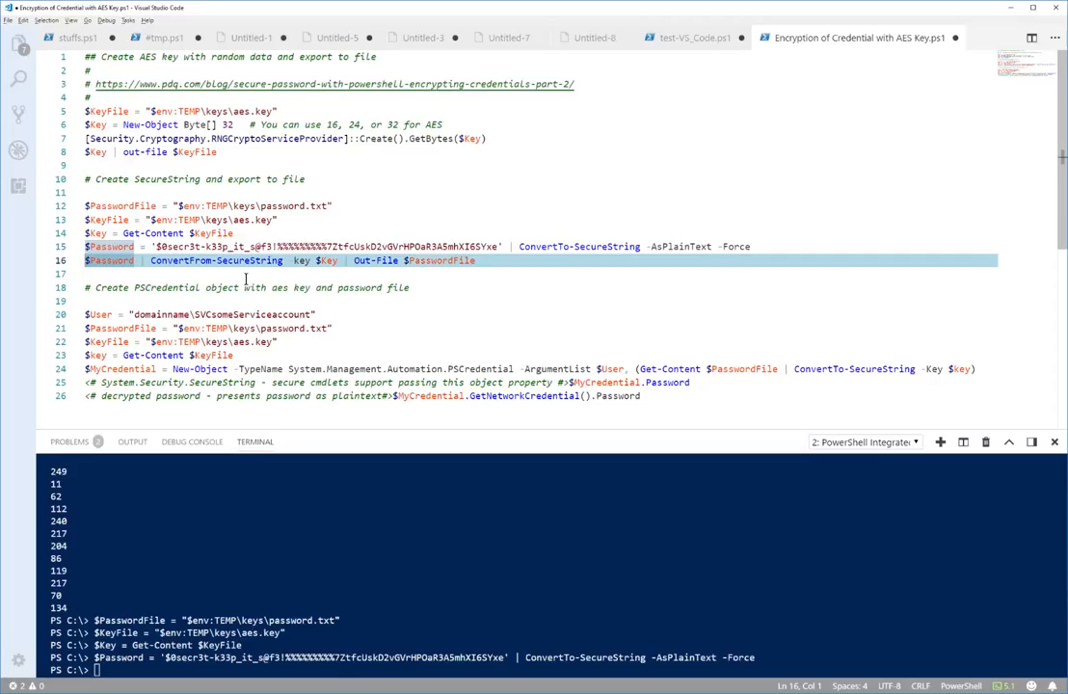
key("Return")
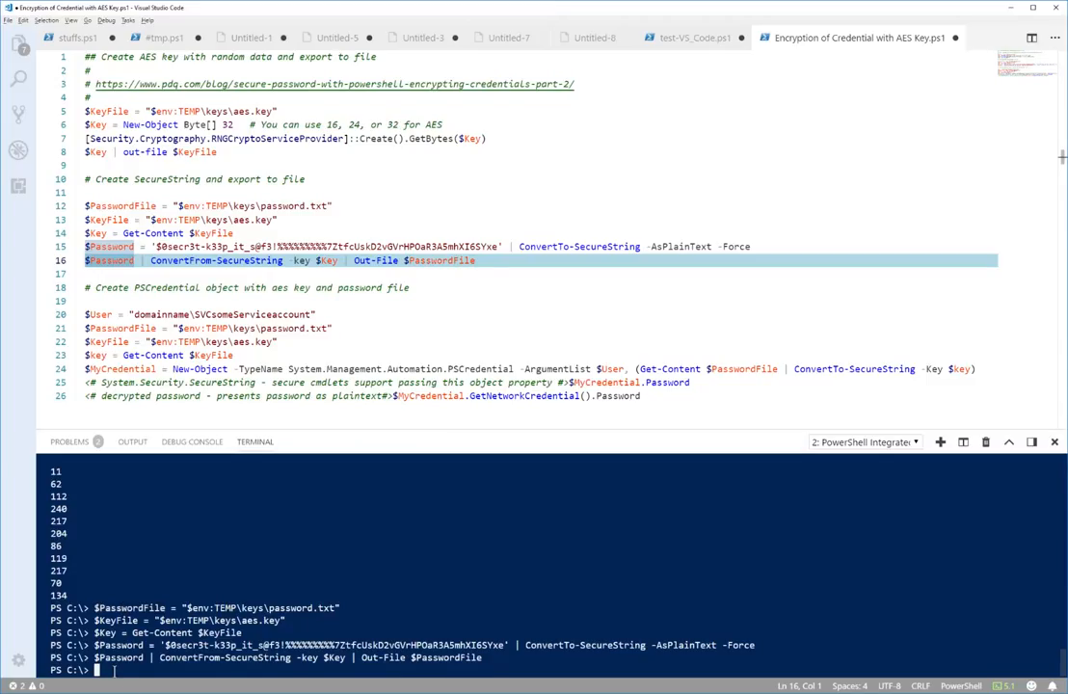
type("Get")
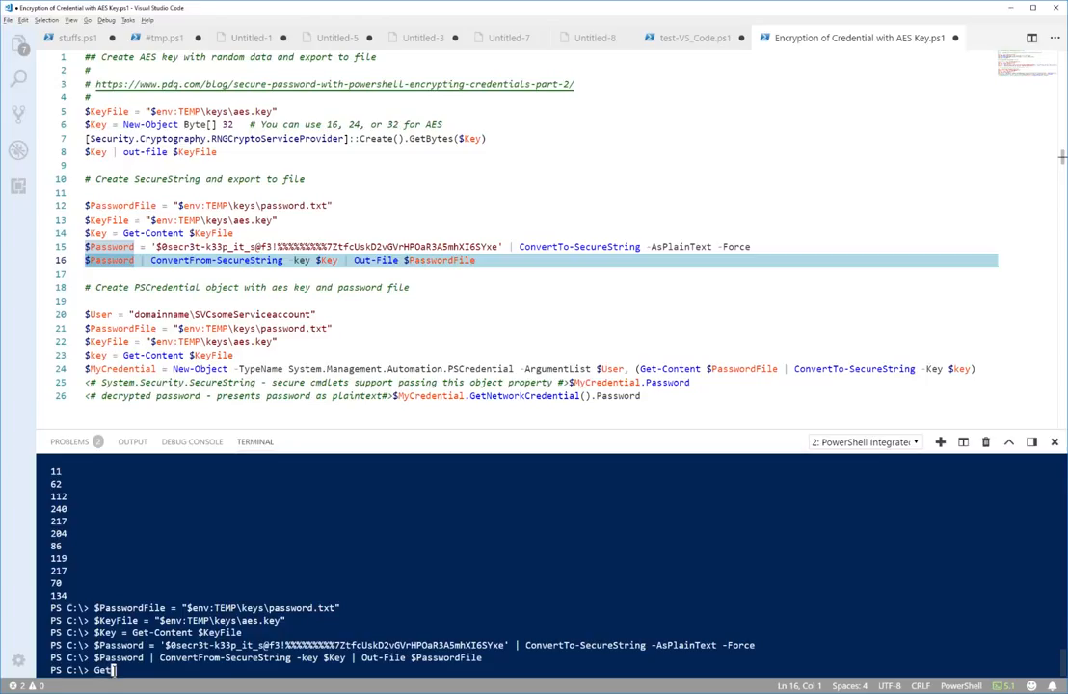
type("conte")
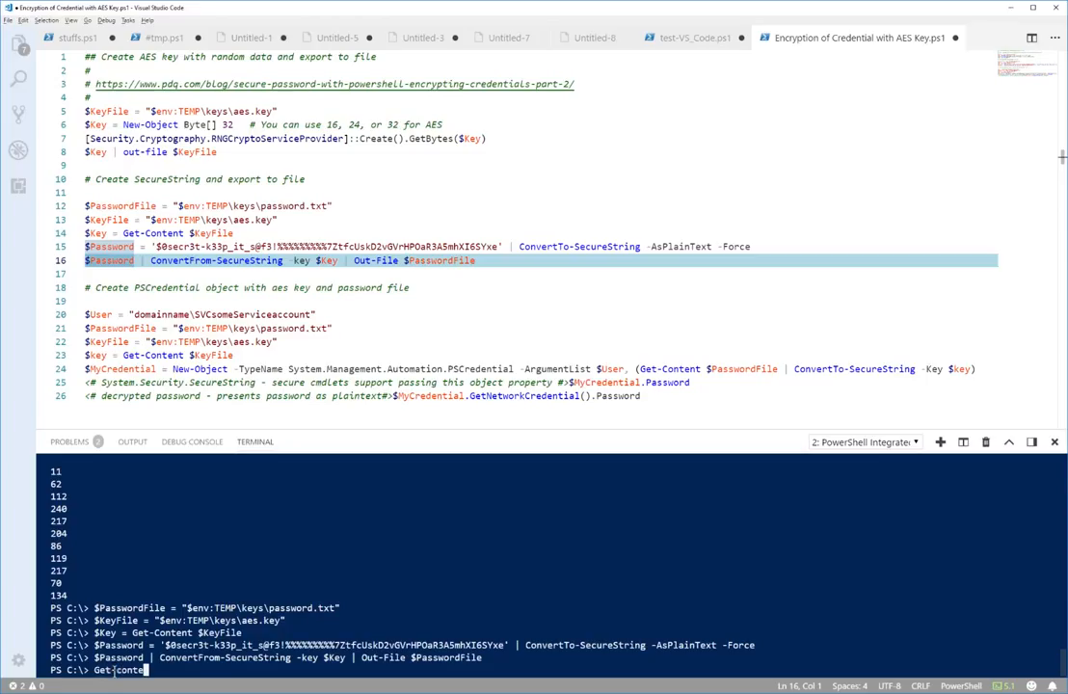
key("Return")
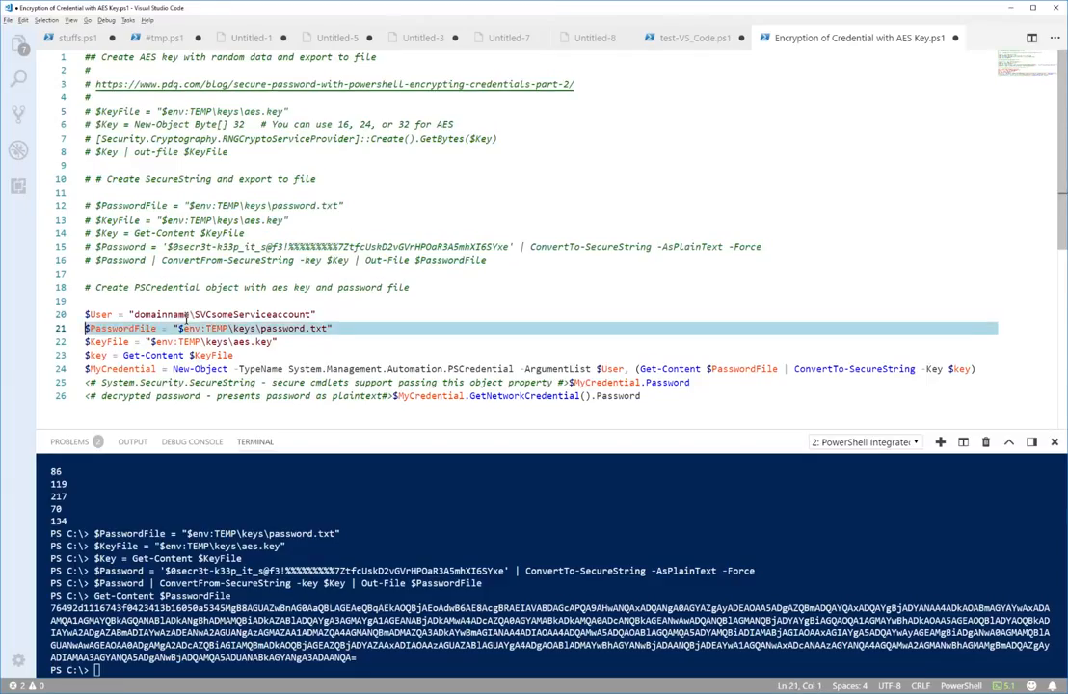
Run the credential block loading the service-account user, password file path and AES key.
left_click(97, 314)
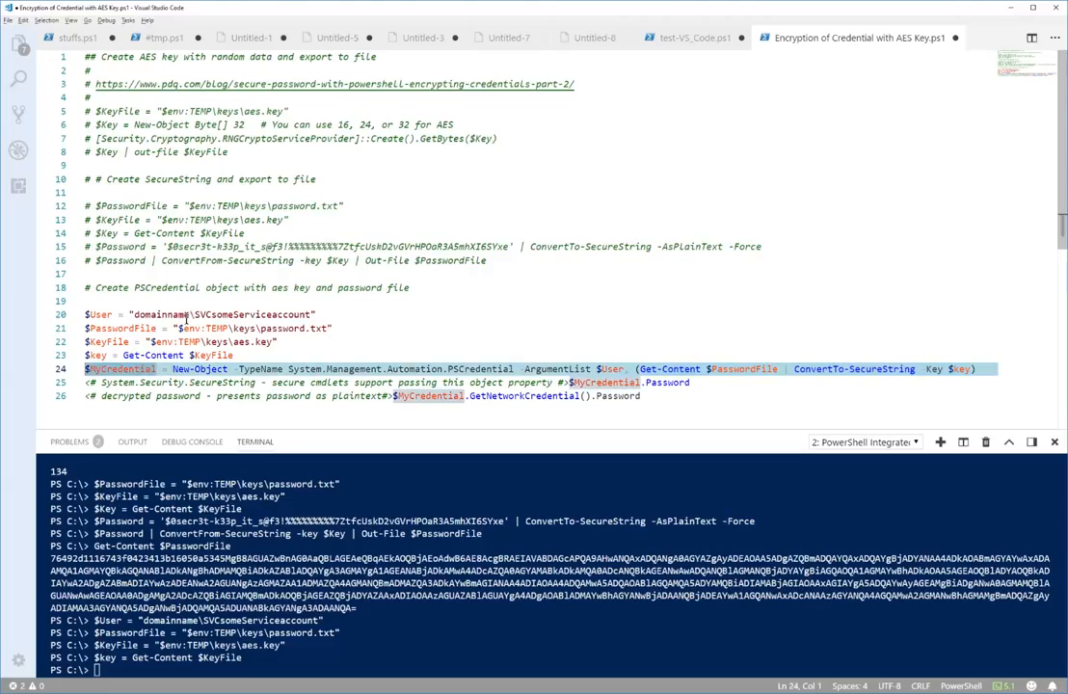
Build $MyCredential from the user, password.txt and AES key, then clear with cls.
scroll("down", 3)
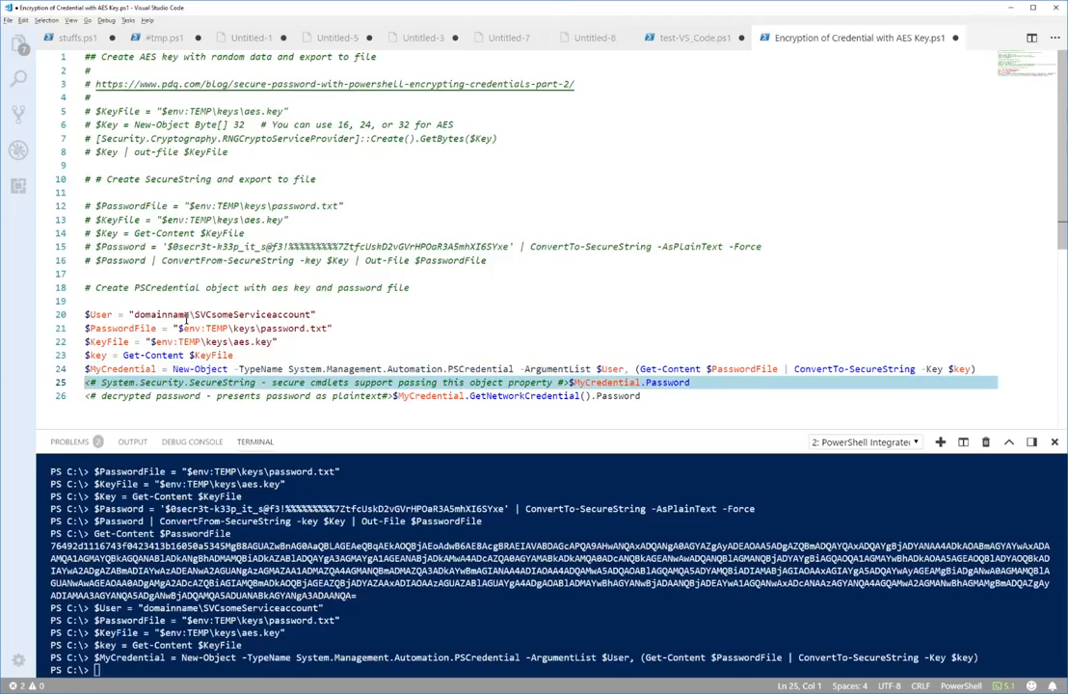
double_click(123, 371)
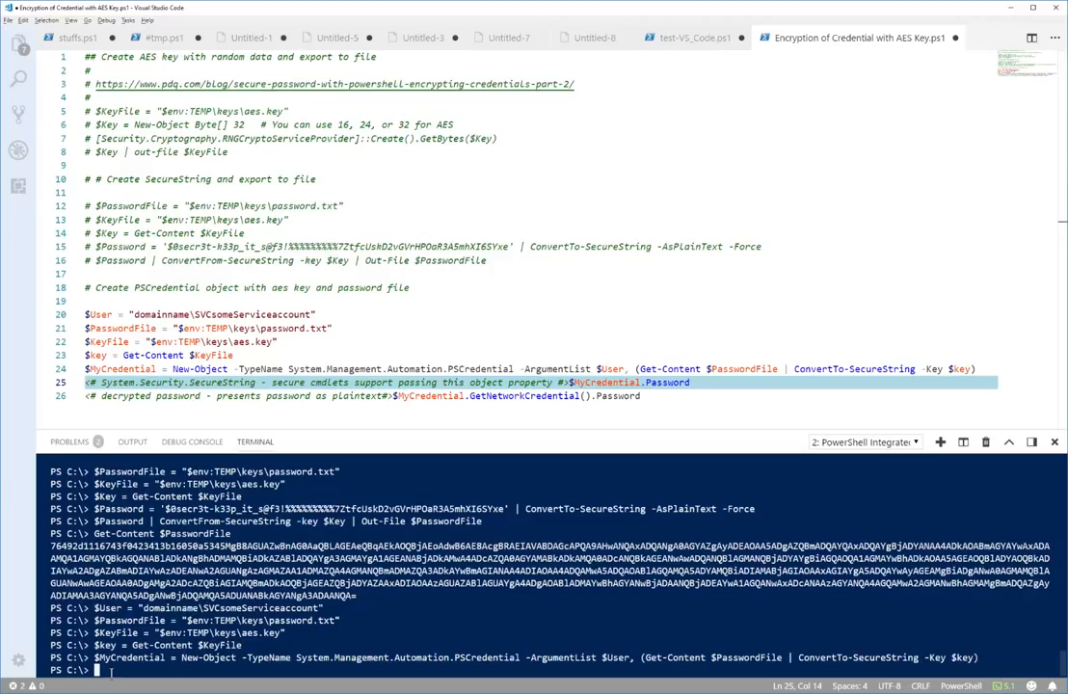
type("cls")
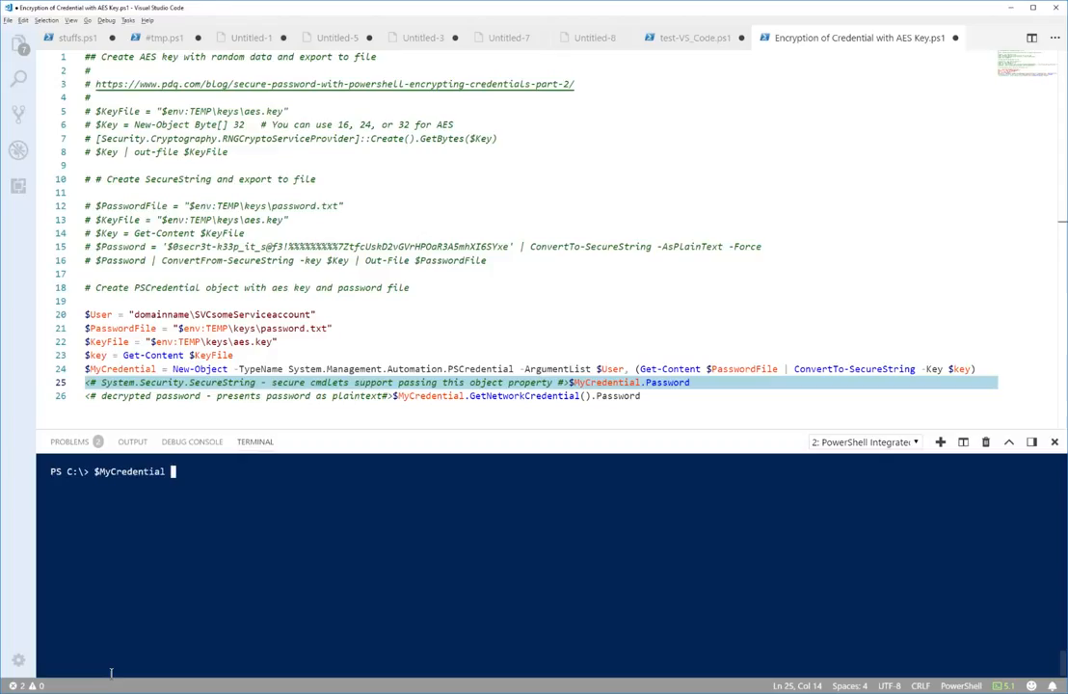
List the PSCredential's methods and properties with $MyCredential | Get-Member.
type("| Get-")
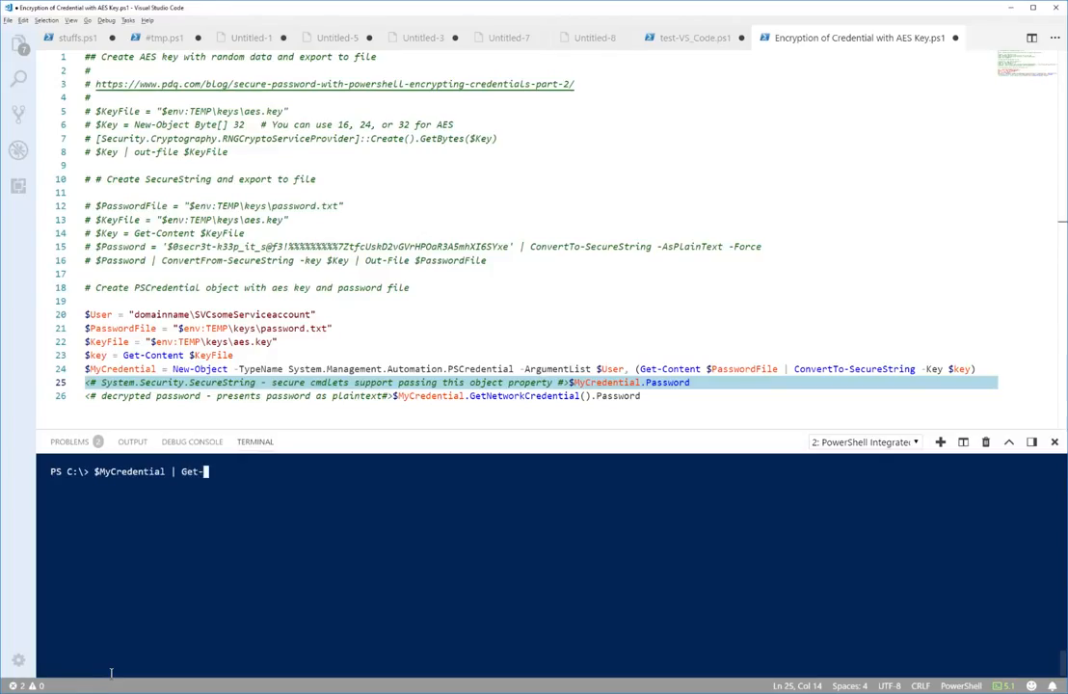
type("Member")
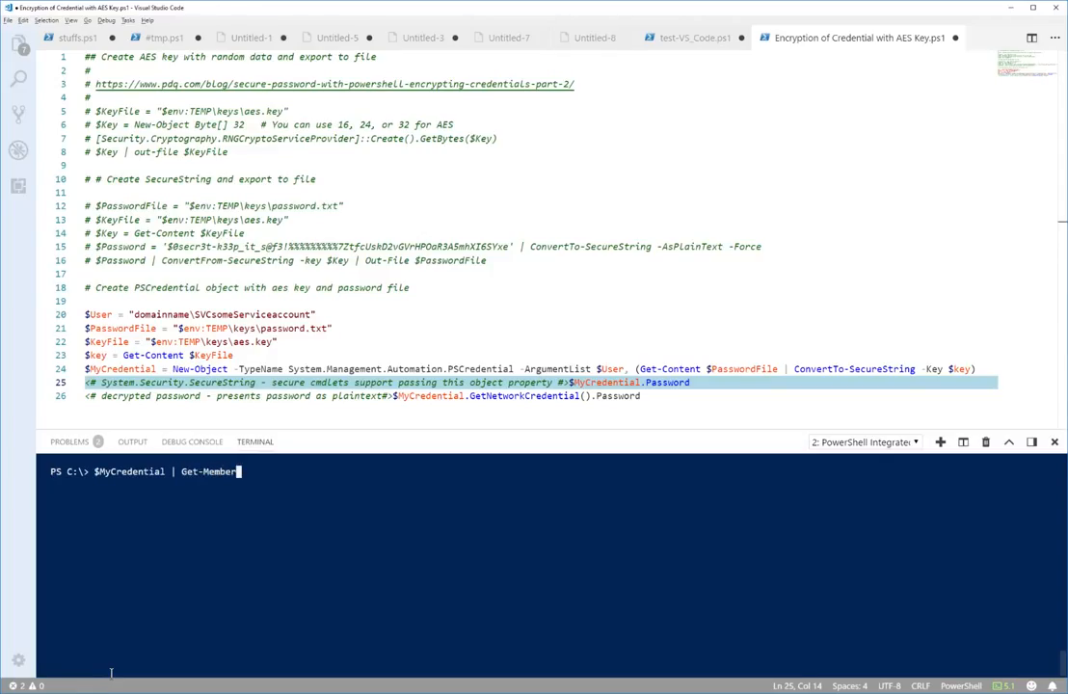
key("Return")
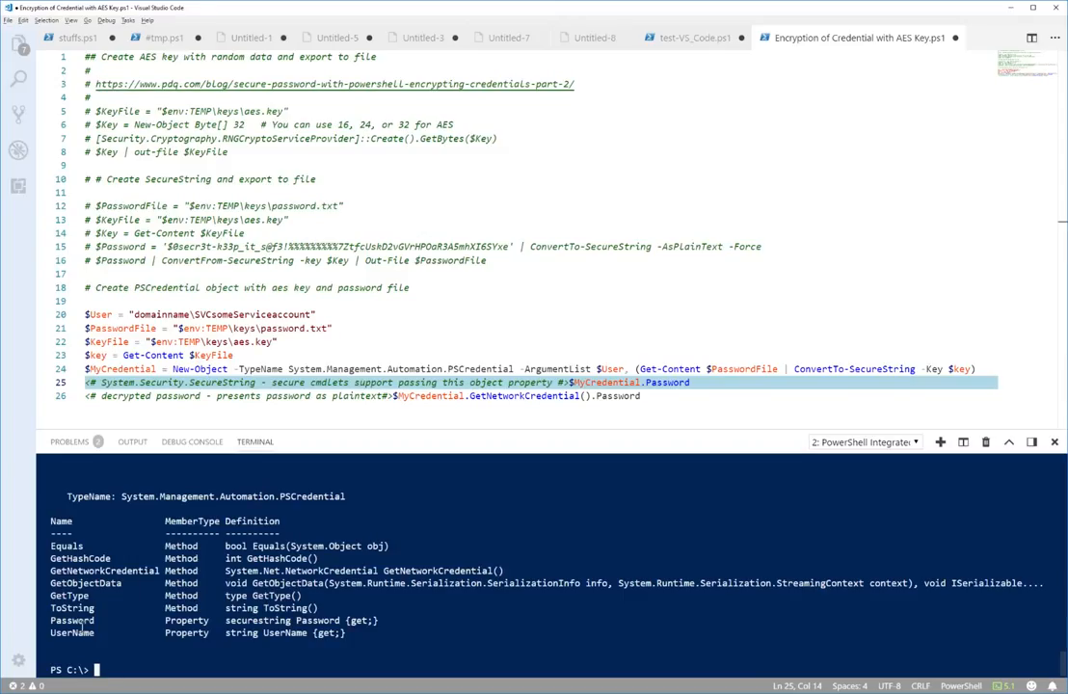
type("$MyCredential | Get-Member")
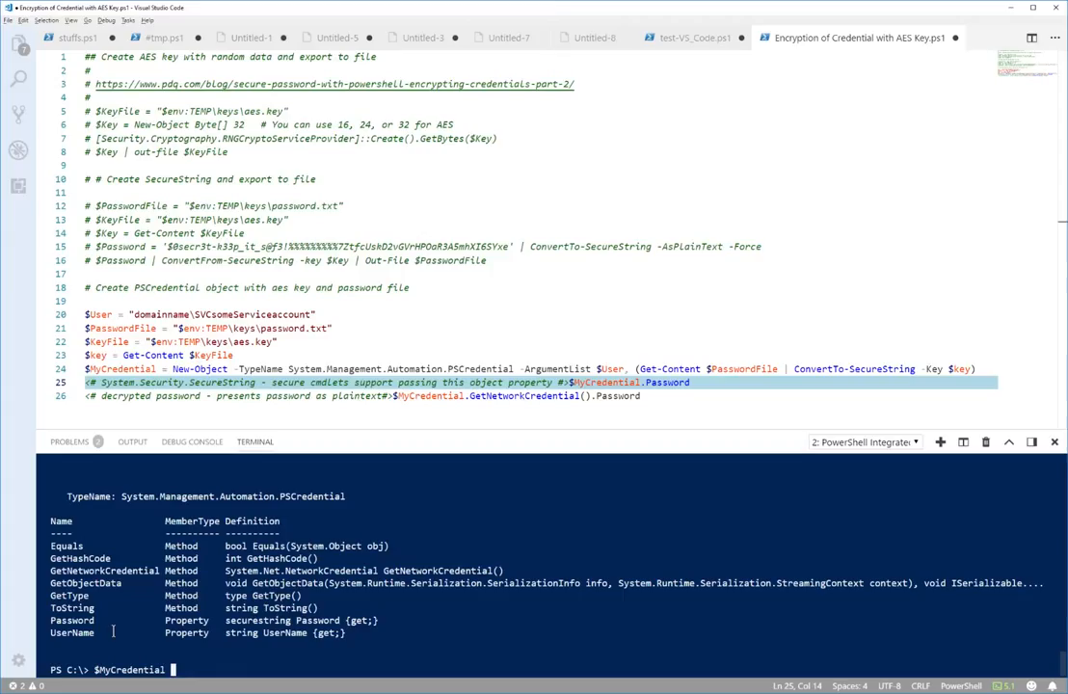
Show $MyCredential.UserName (domainname\SVCsomeServiceaccount) and .Password as System.Security.SecureString.
type(".")
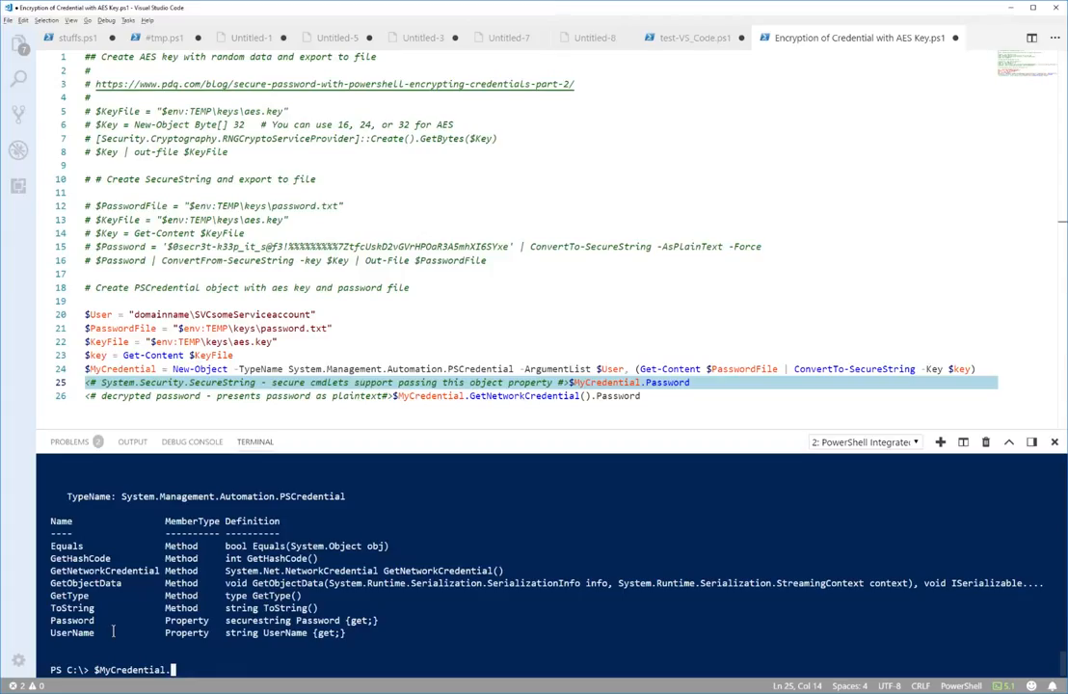
key("Return")
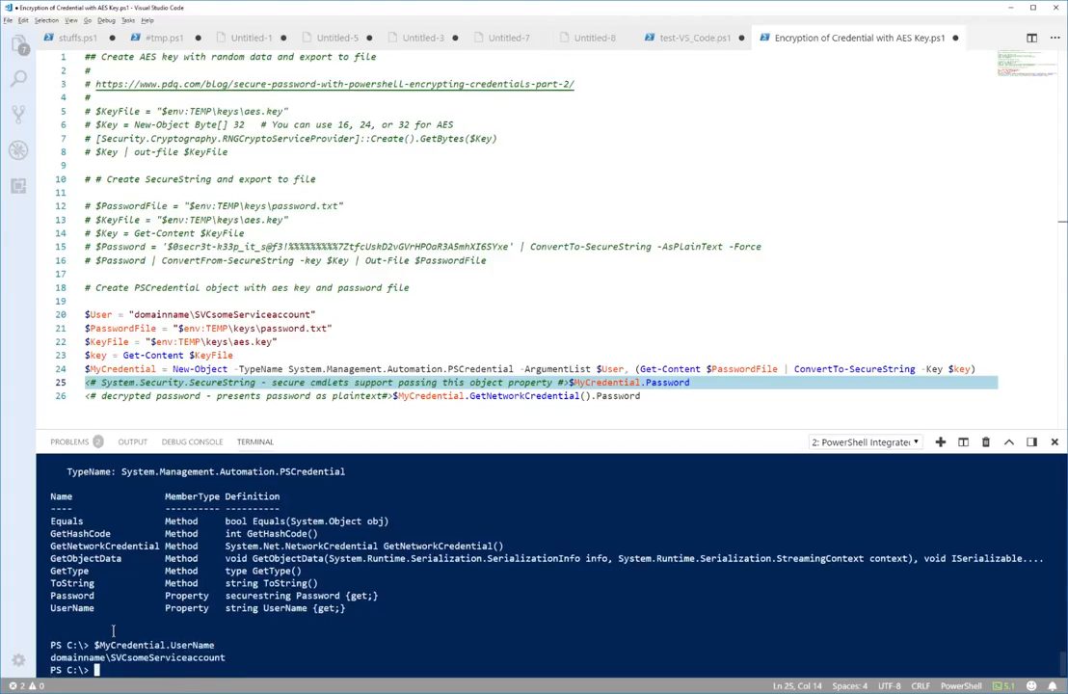
type("$MyCredential.User")
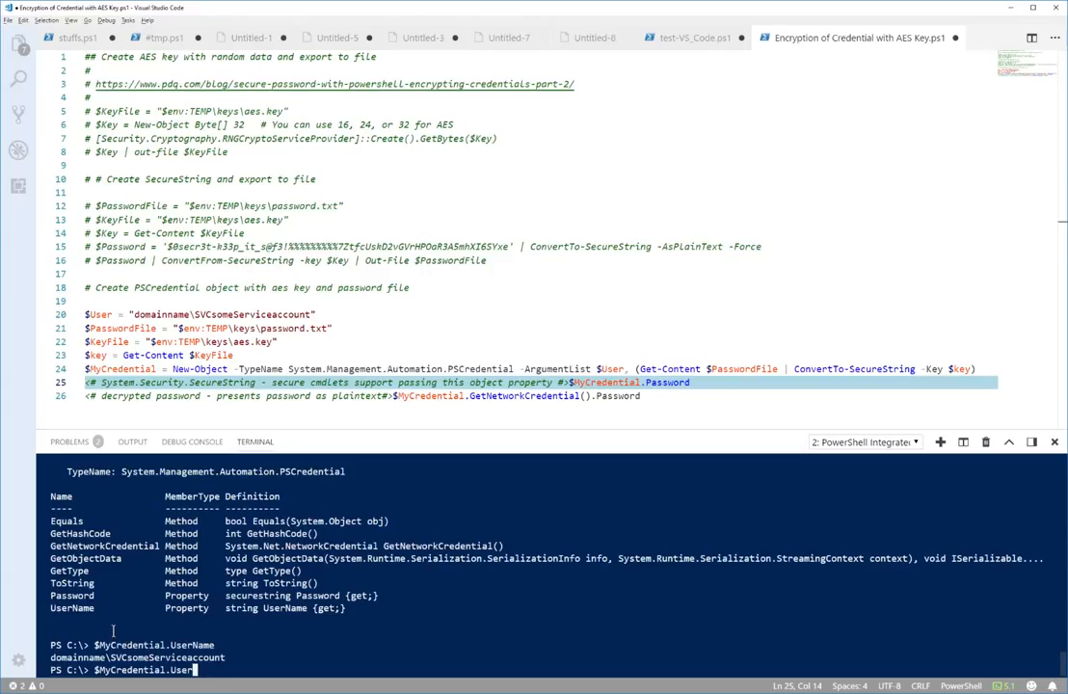
type("Password")
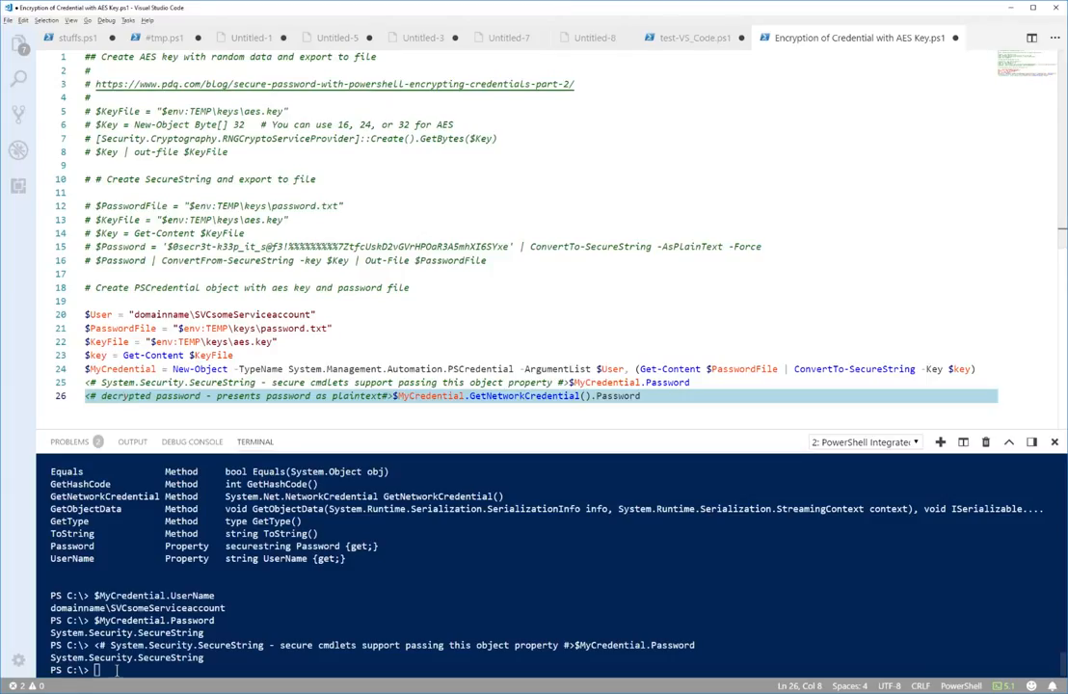
Clear the terminal and run line 26, $MyCredential.GetNetworkCredential().Password, revealing the plaintext password.
key("ctrl+l")
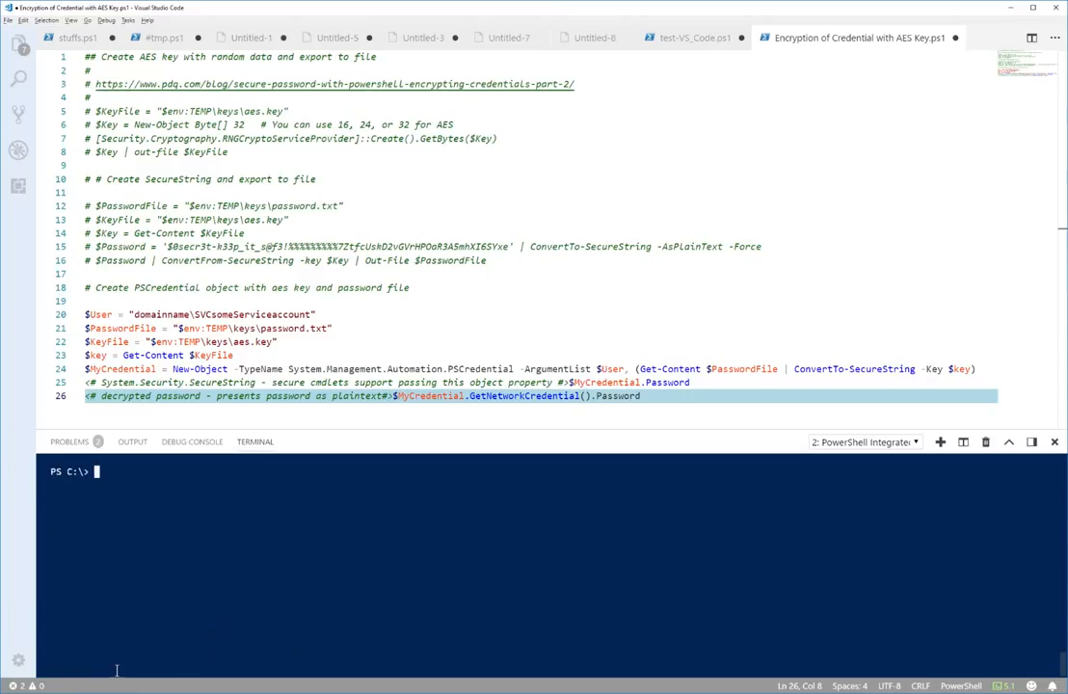
left_click(164, 397)
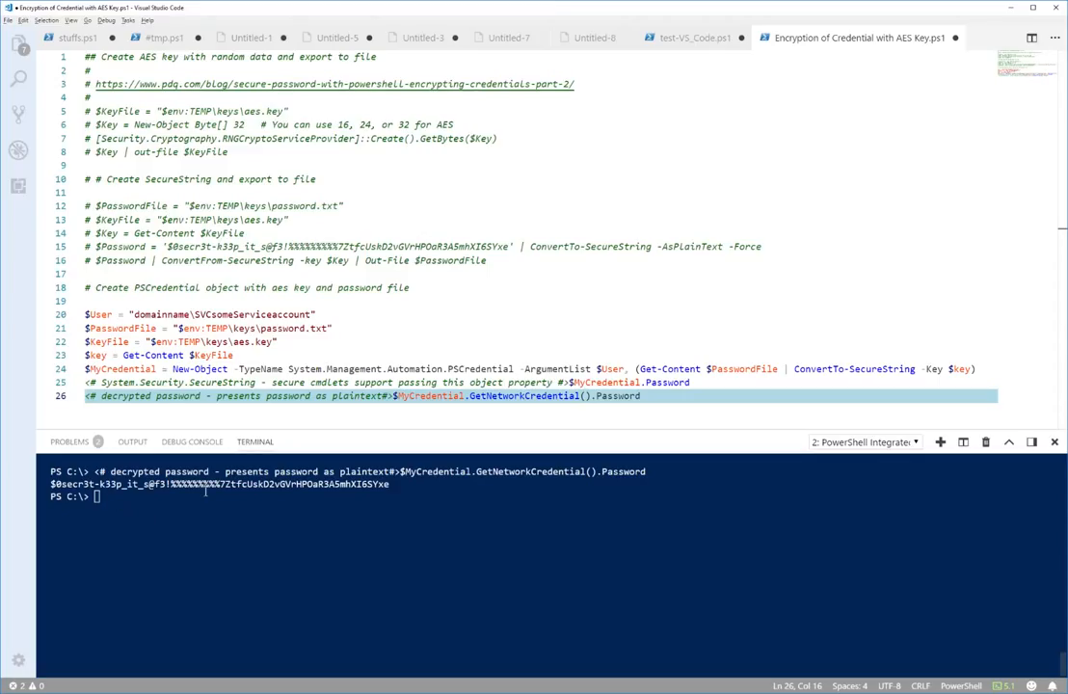
double_click(425, 397)
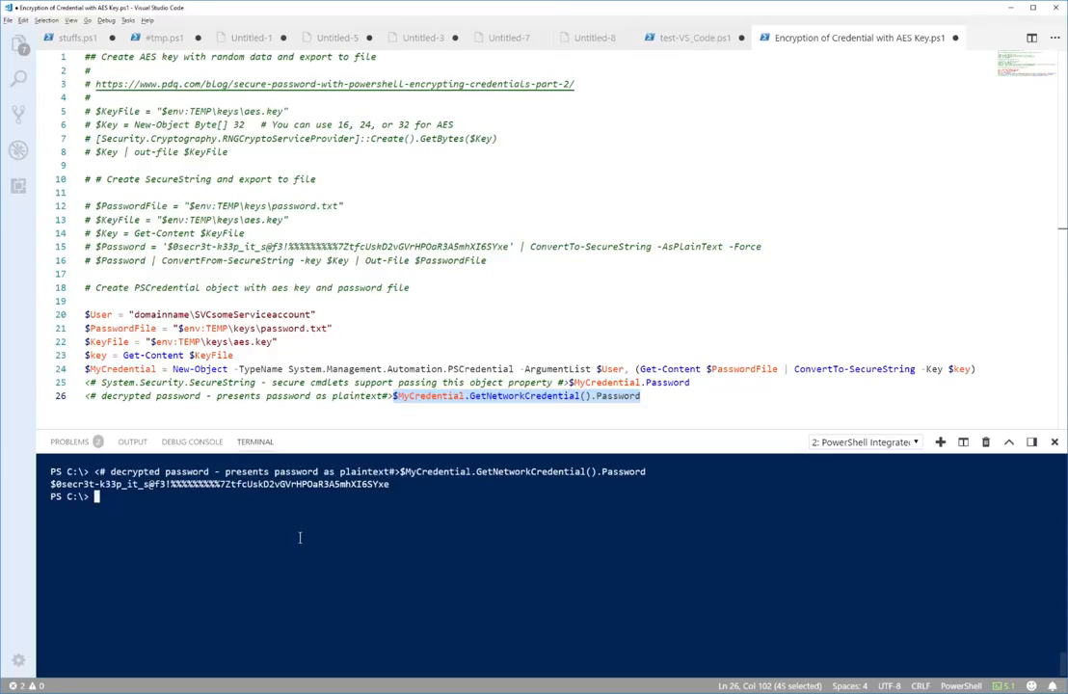
Store the decrypted password in $pass via GetNetworkCredential().Password.
type("$")
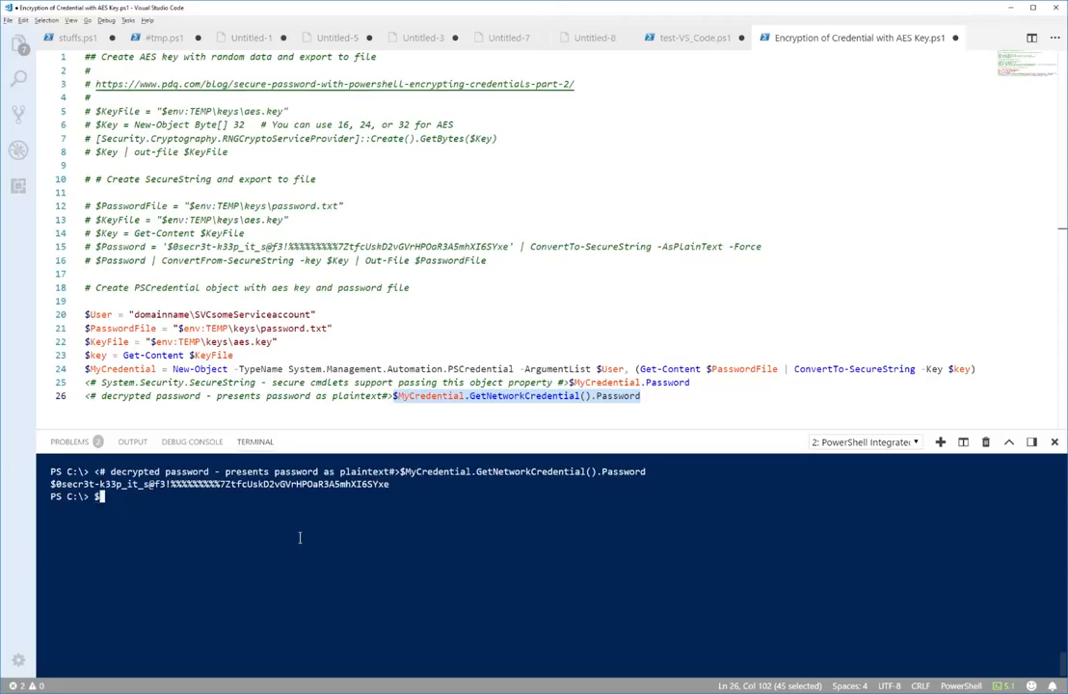
type("pw")
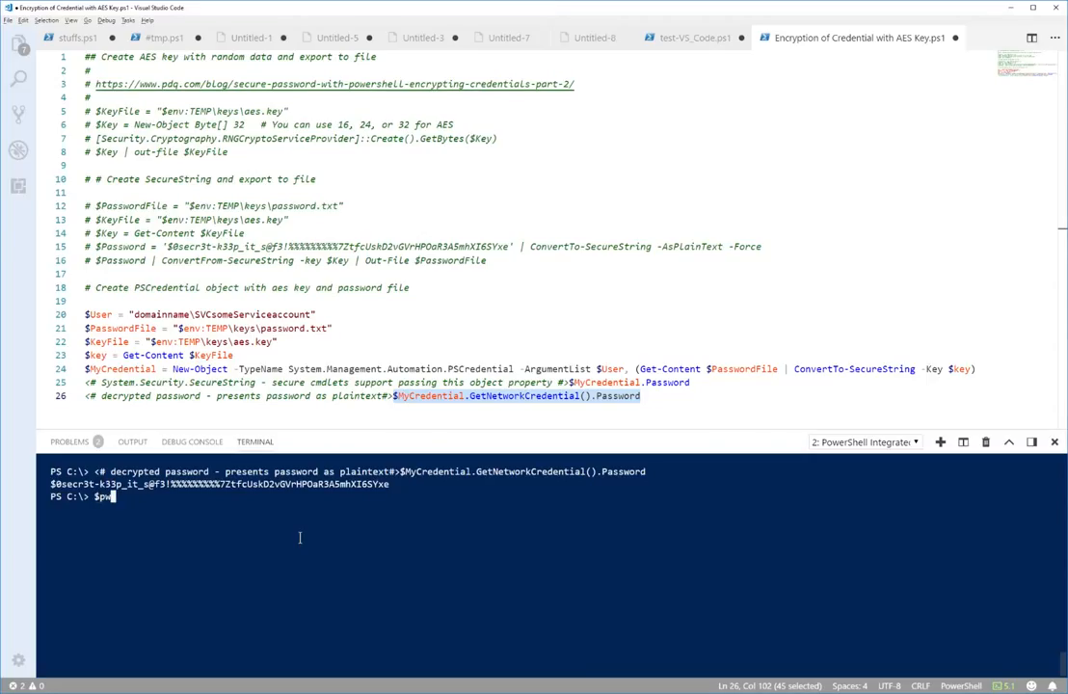
type("d")
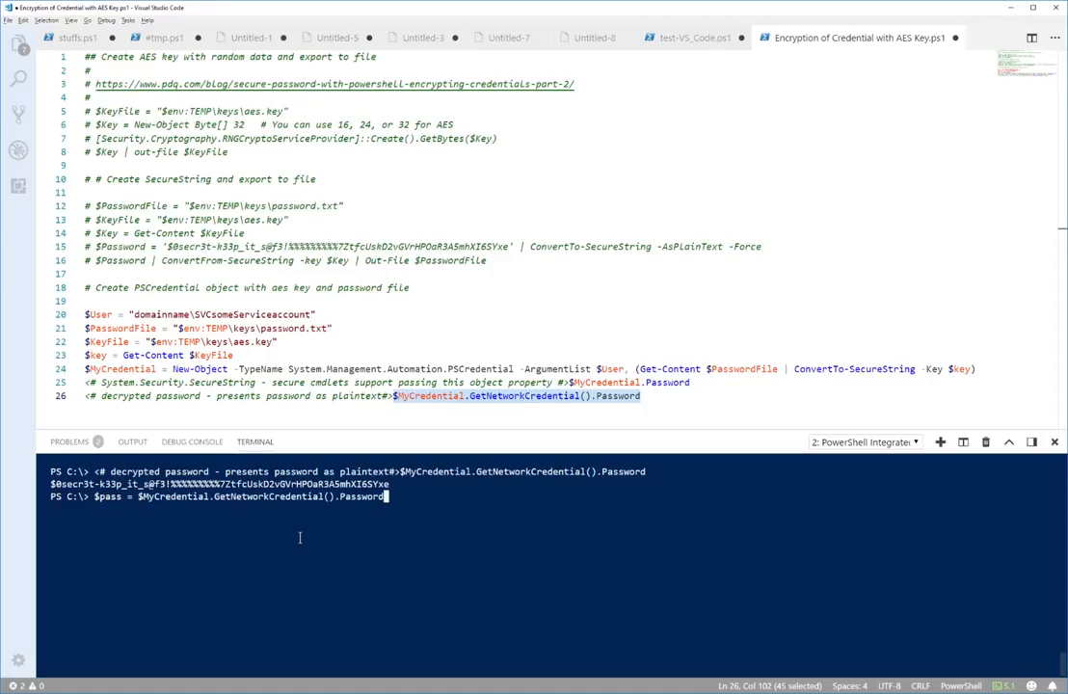
key("Return")
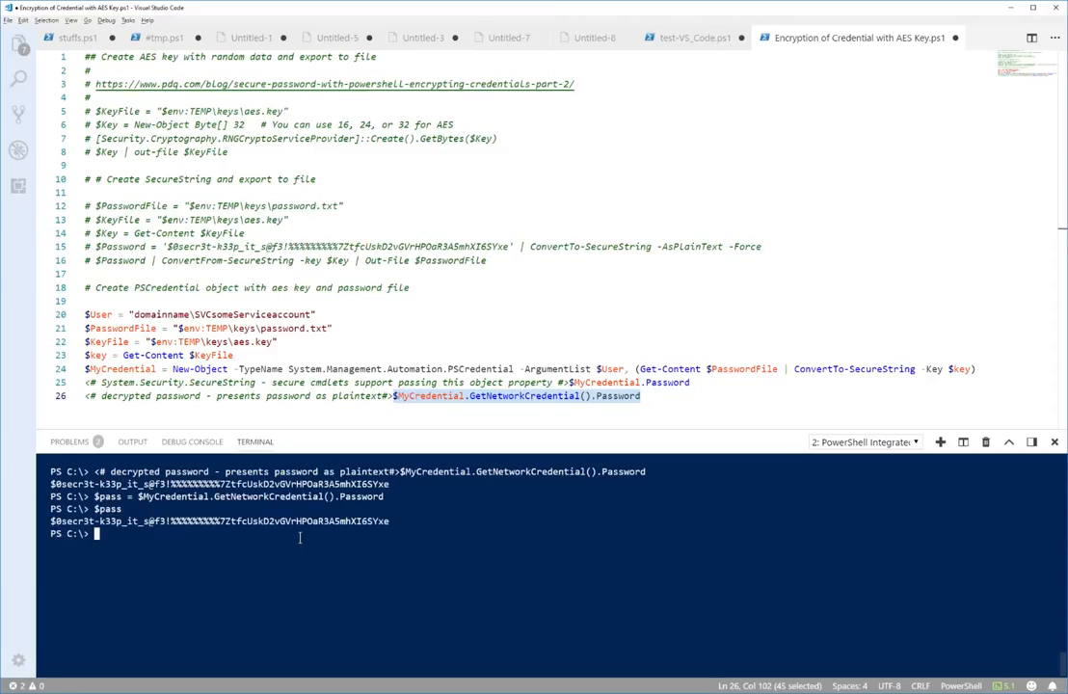
Echo the plaintext password with $pass and as the subexpression $($pass).
type("$pass")
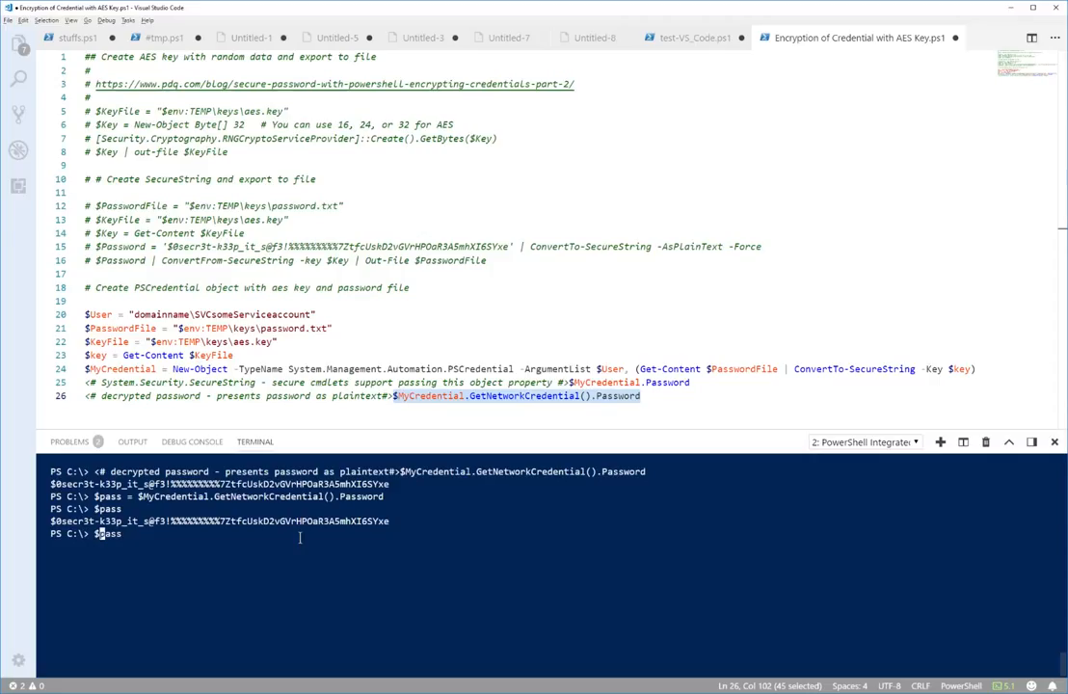
type("$($pass")
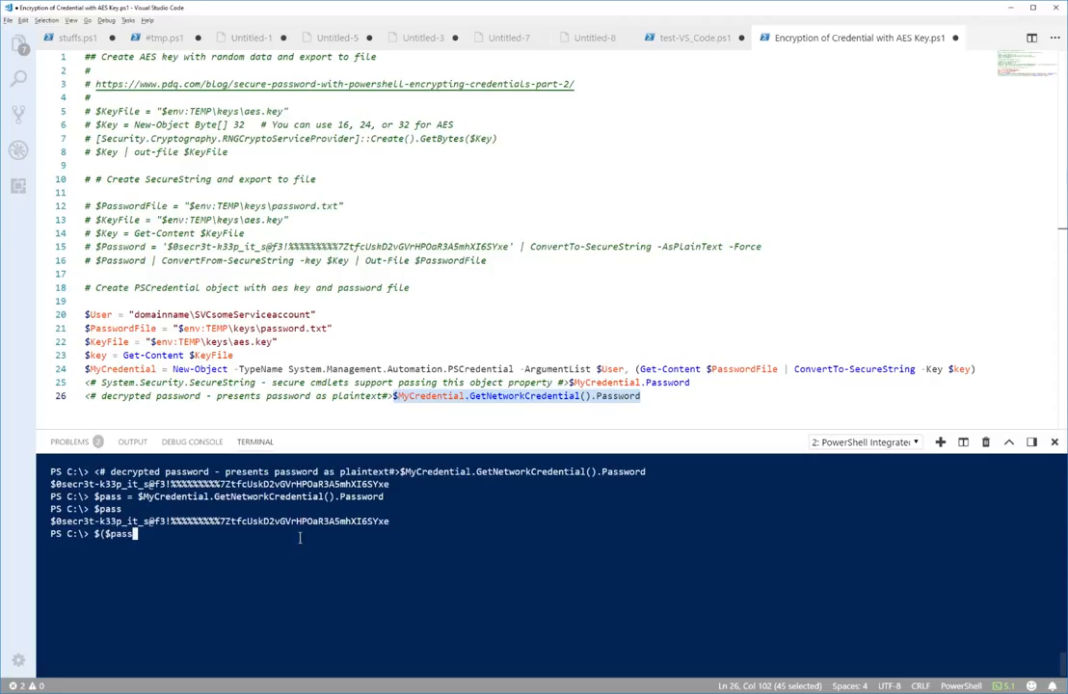
key("Return")
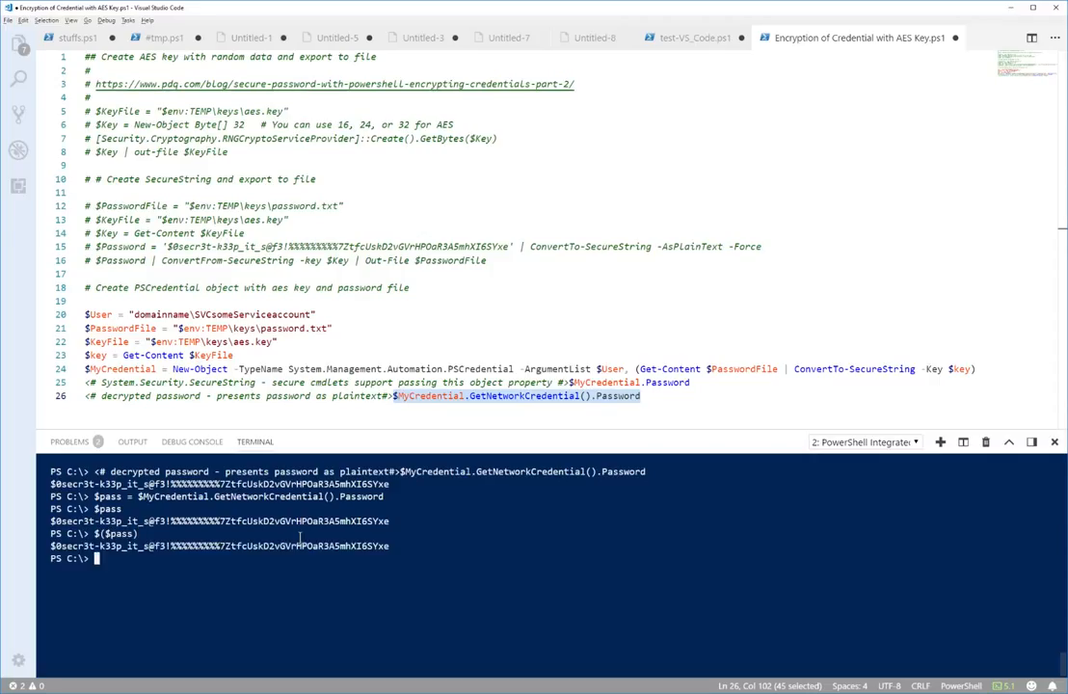